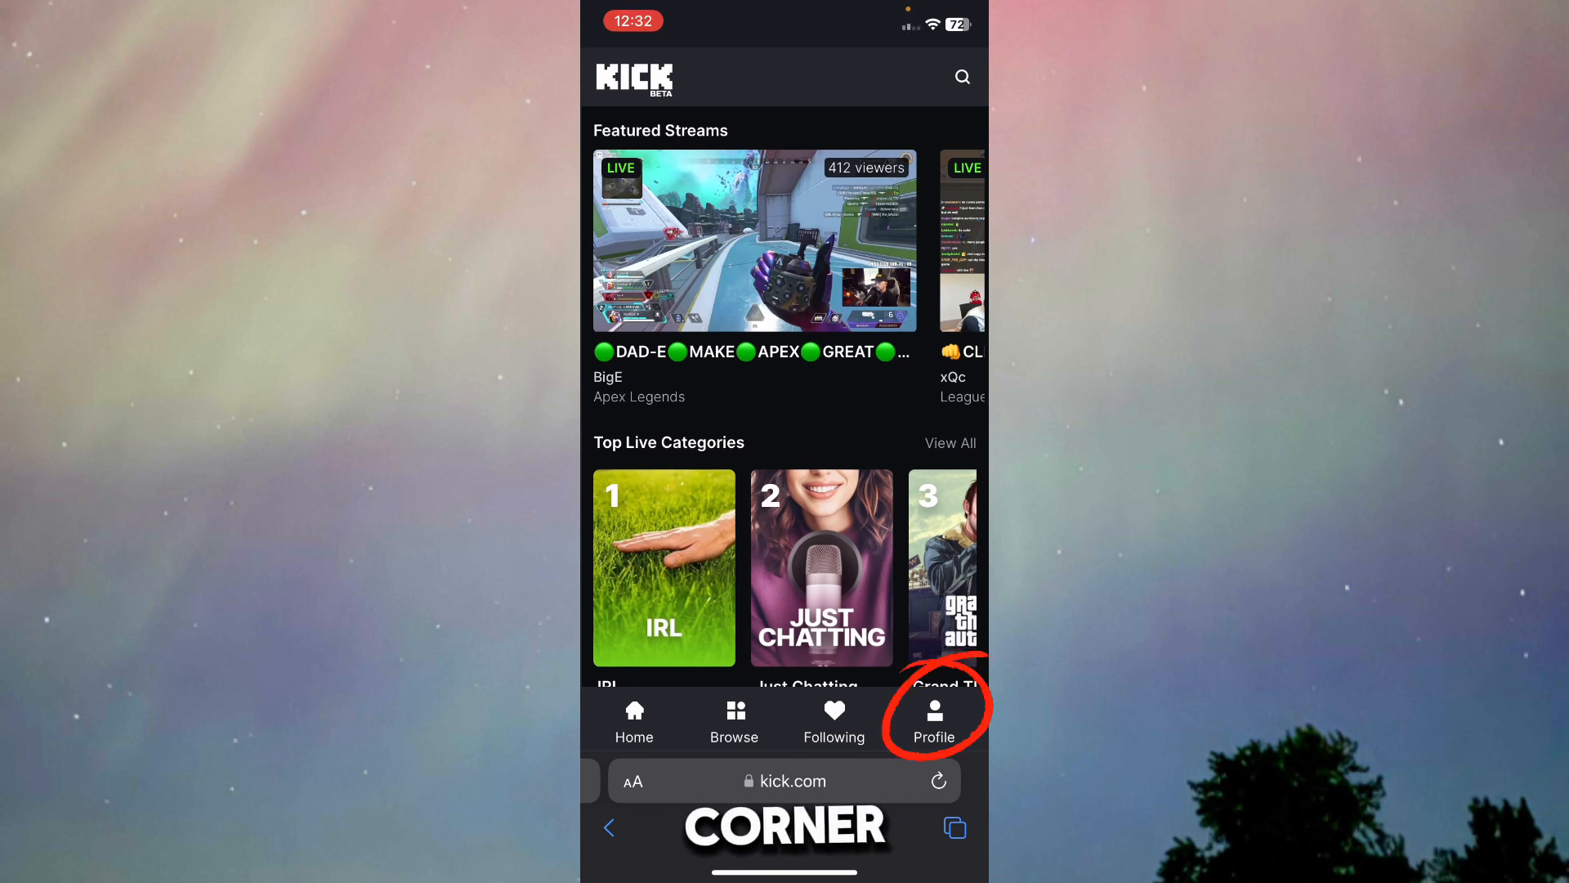
Step: Go to the Kick account profile and its streaming settings holding the stream URL and key
{"action": "left_click", "coordinate": [932, 722]}
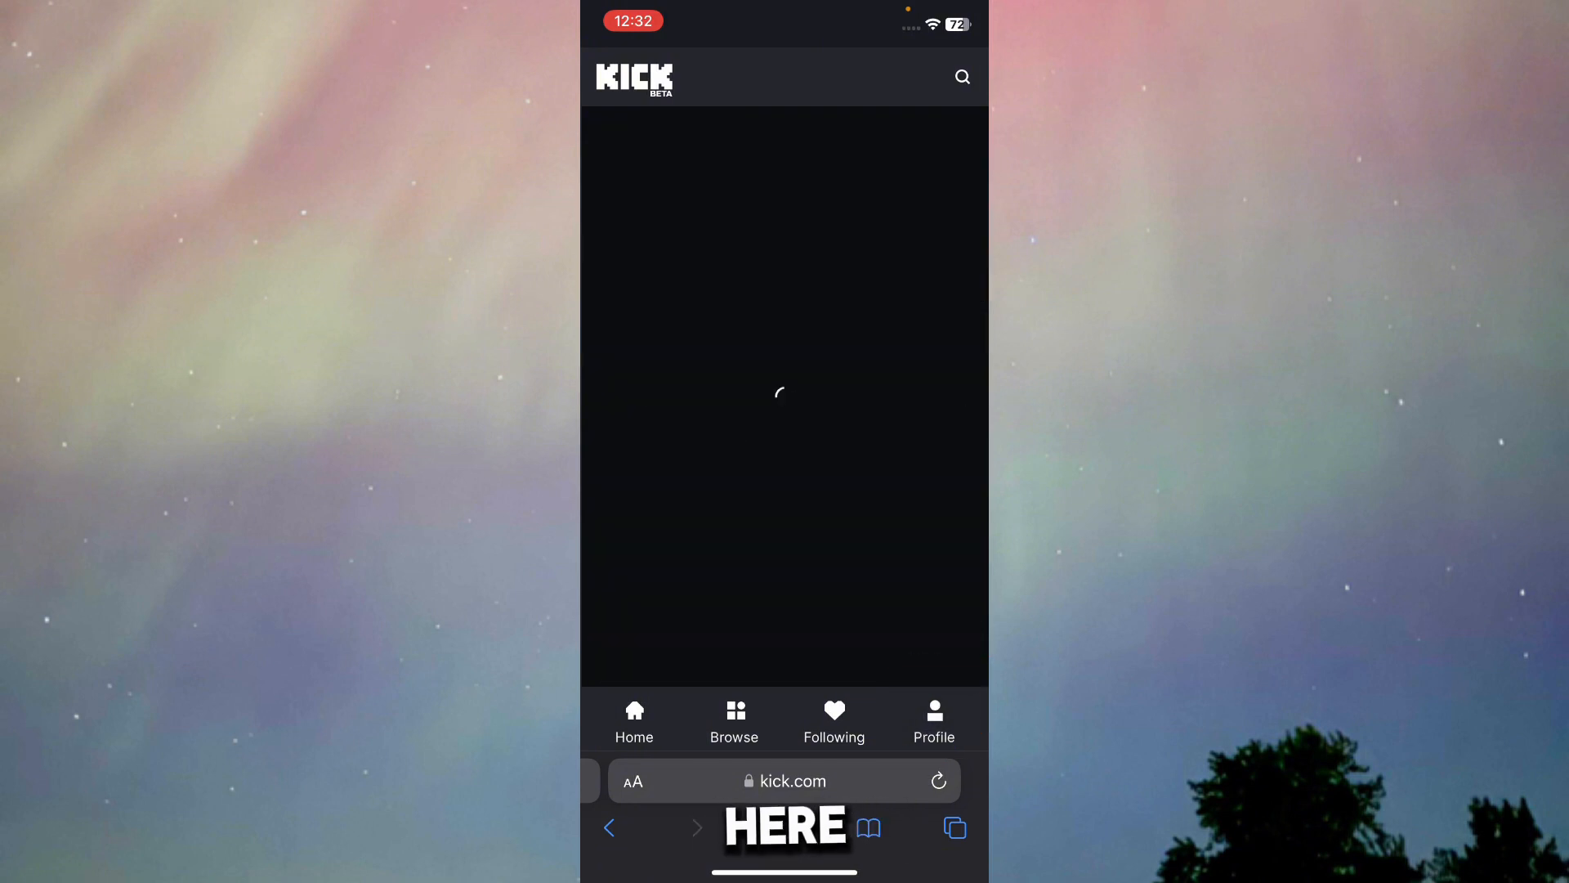
{"action": "left_click", "coordinate": [931, 721]}
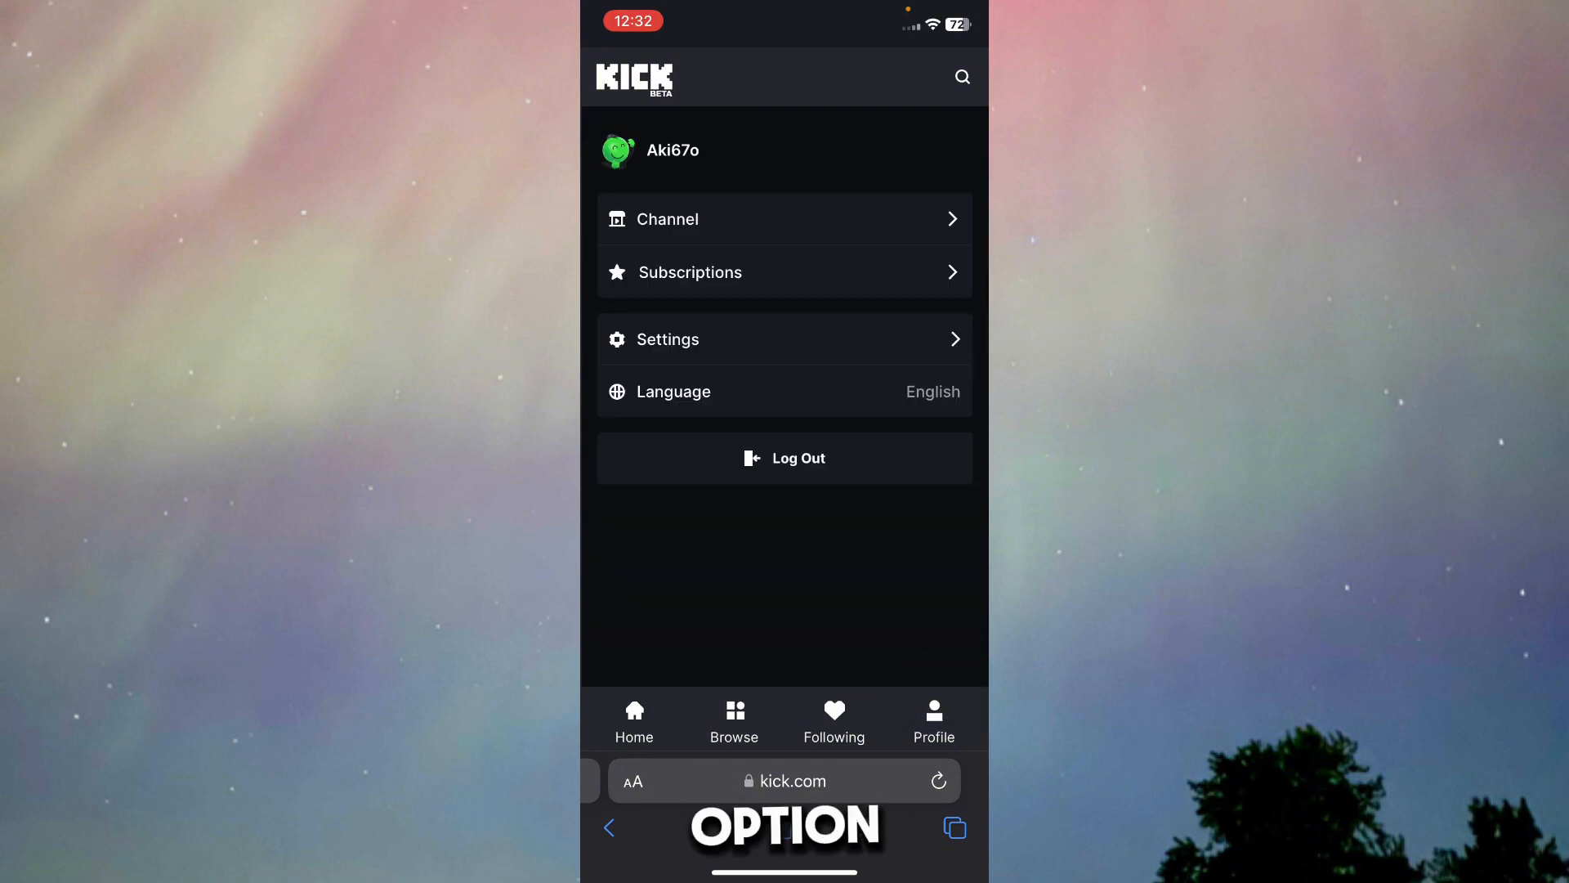
{"action": "left_click", "coordinate": [667, 340]}
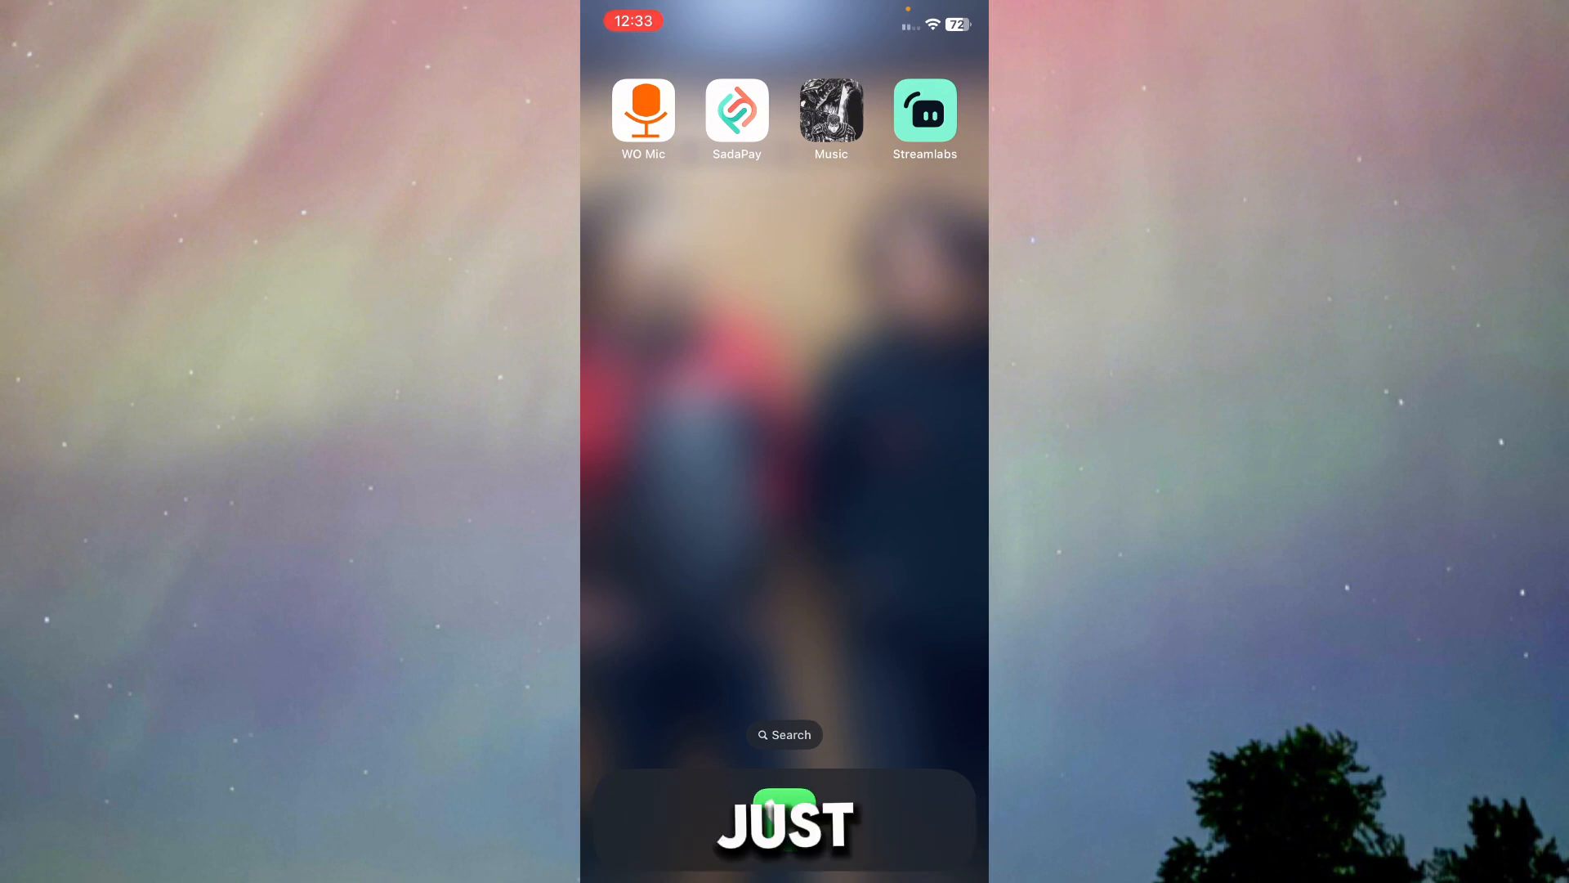
Step: Launch Streamlabs, skip the welcome intro and choose the Custom RTMP login
{"action": "left_click", "coordinate": [921, 109]}
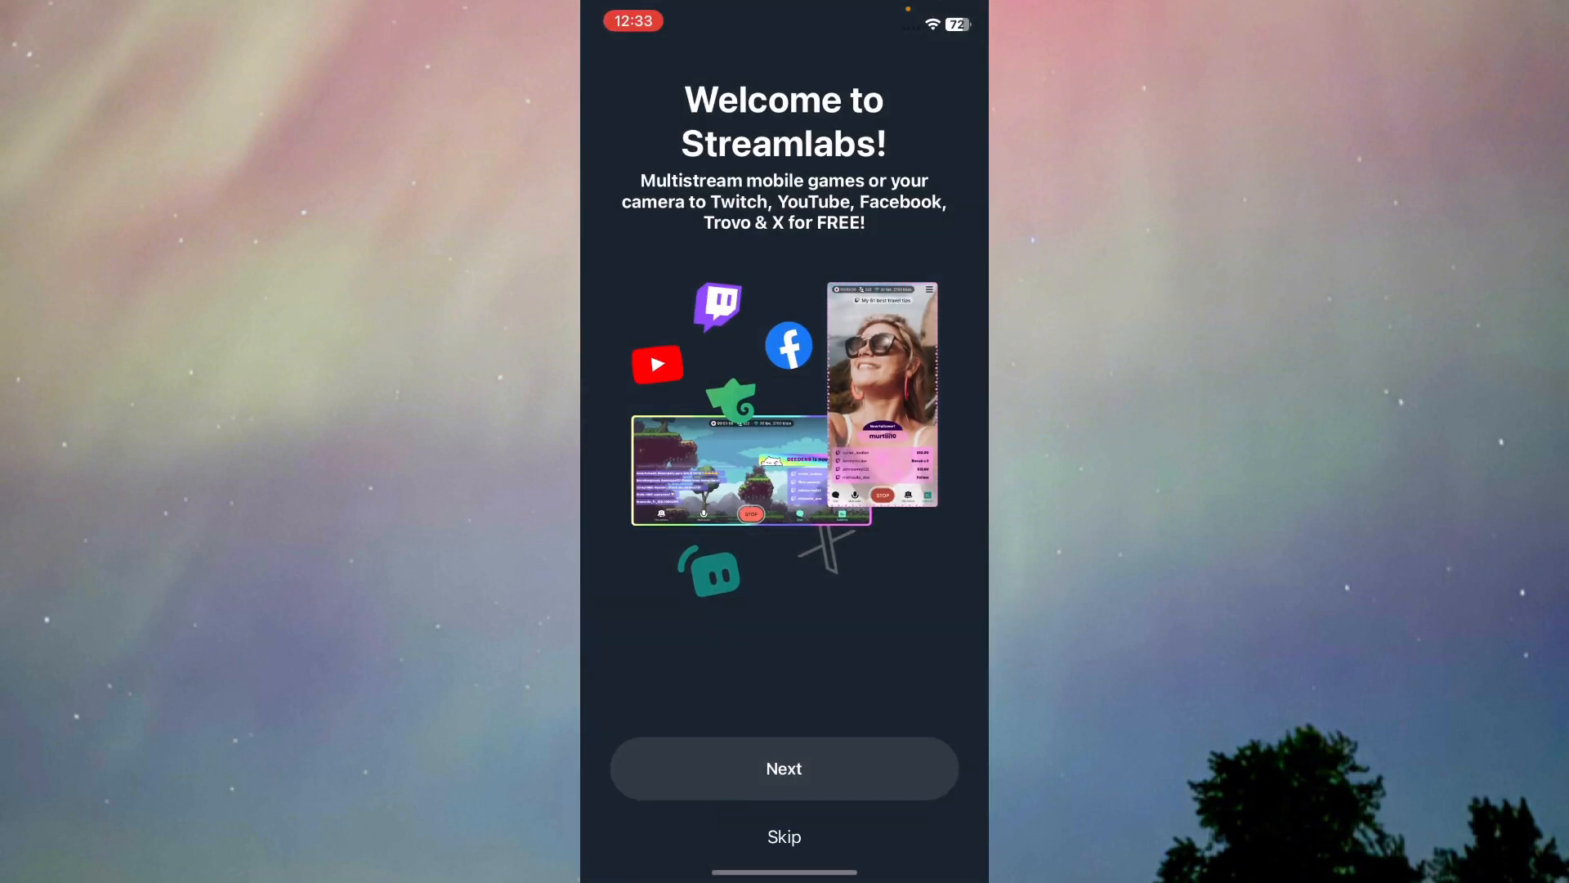
{"action": "left_click", "coordinate": [783, 768]}
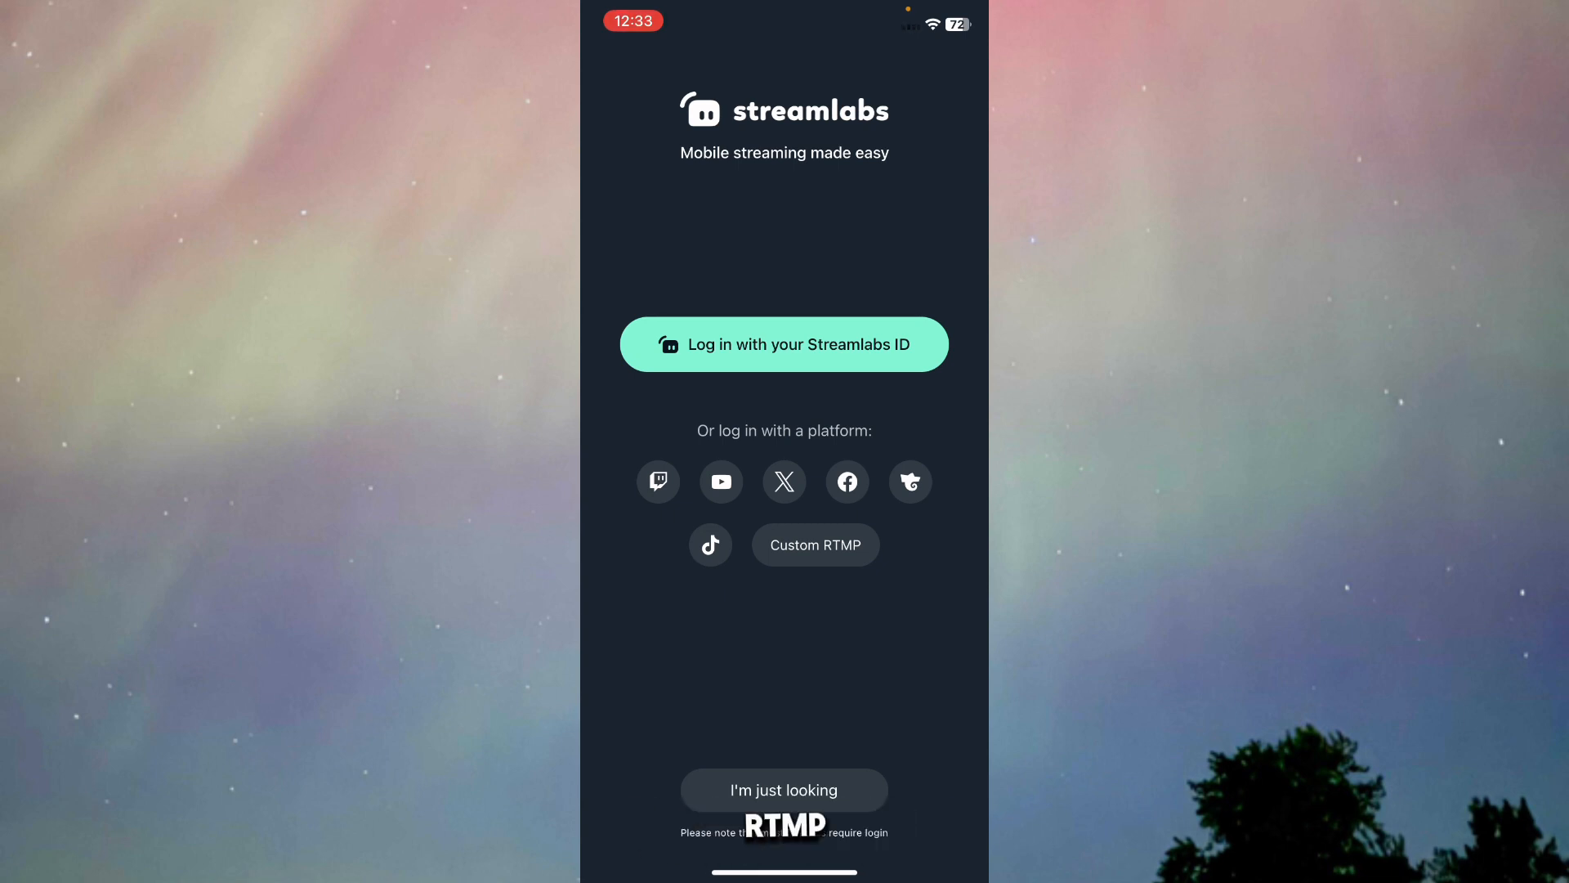
{"action": "left_click", "coordinate": [814, 545]}
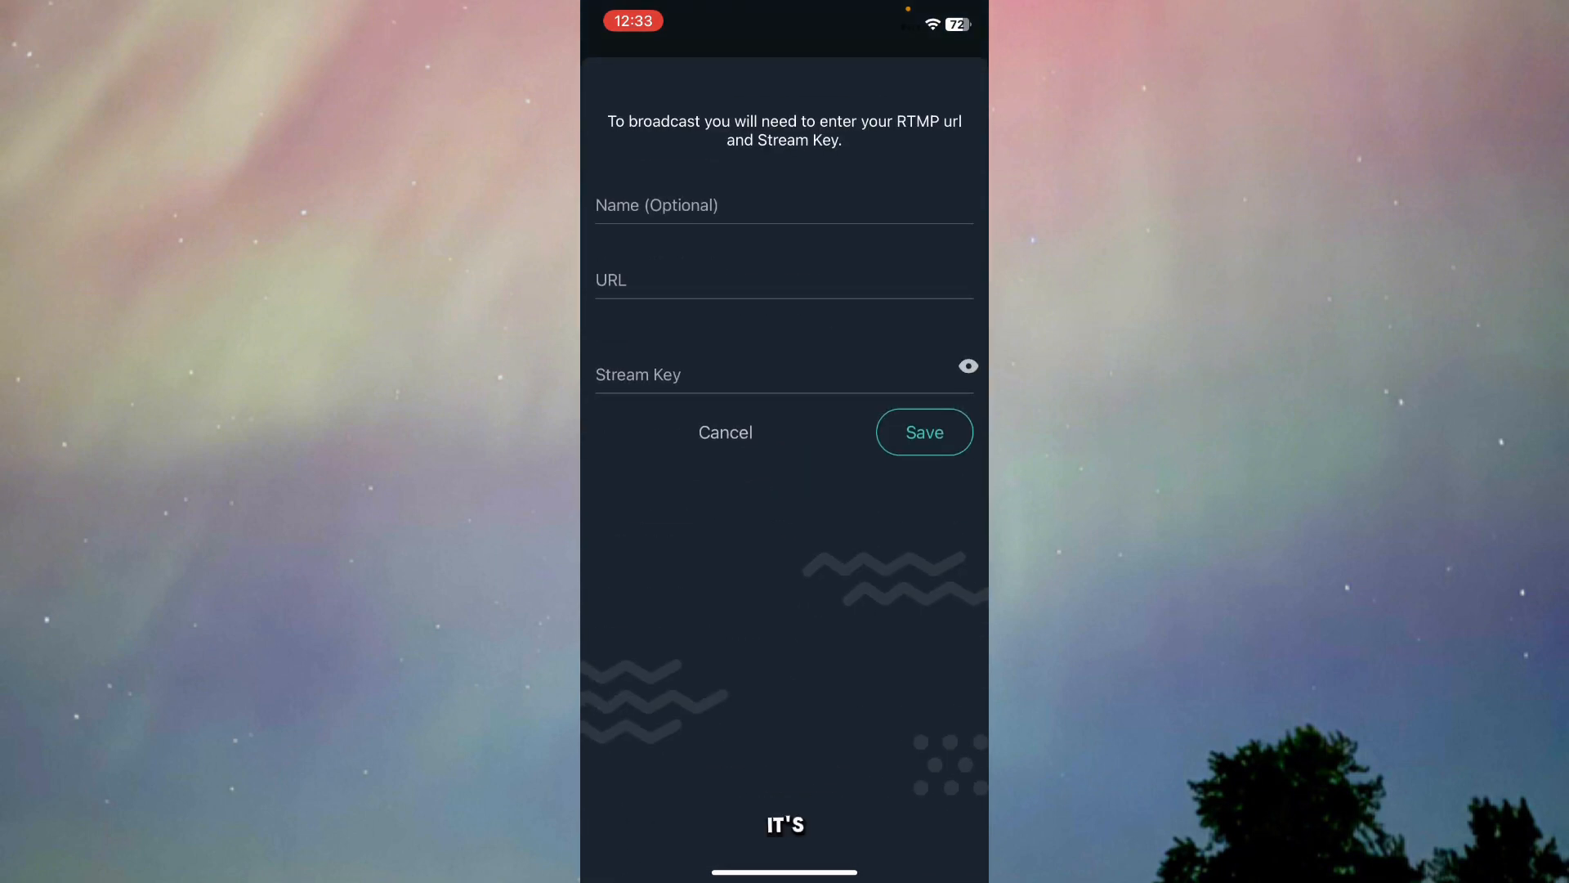
Step: Name the connection 'stre' and paste Kick's stream key into the stream key field
{"action": "left_click", "coordinate": [783, 206]}
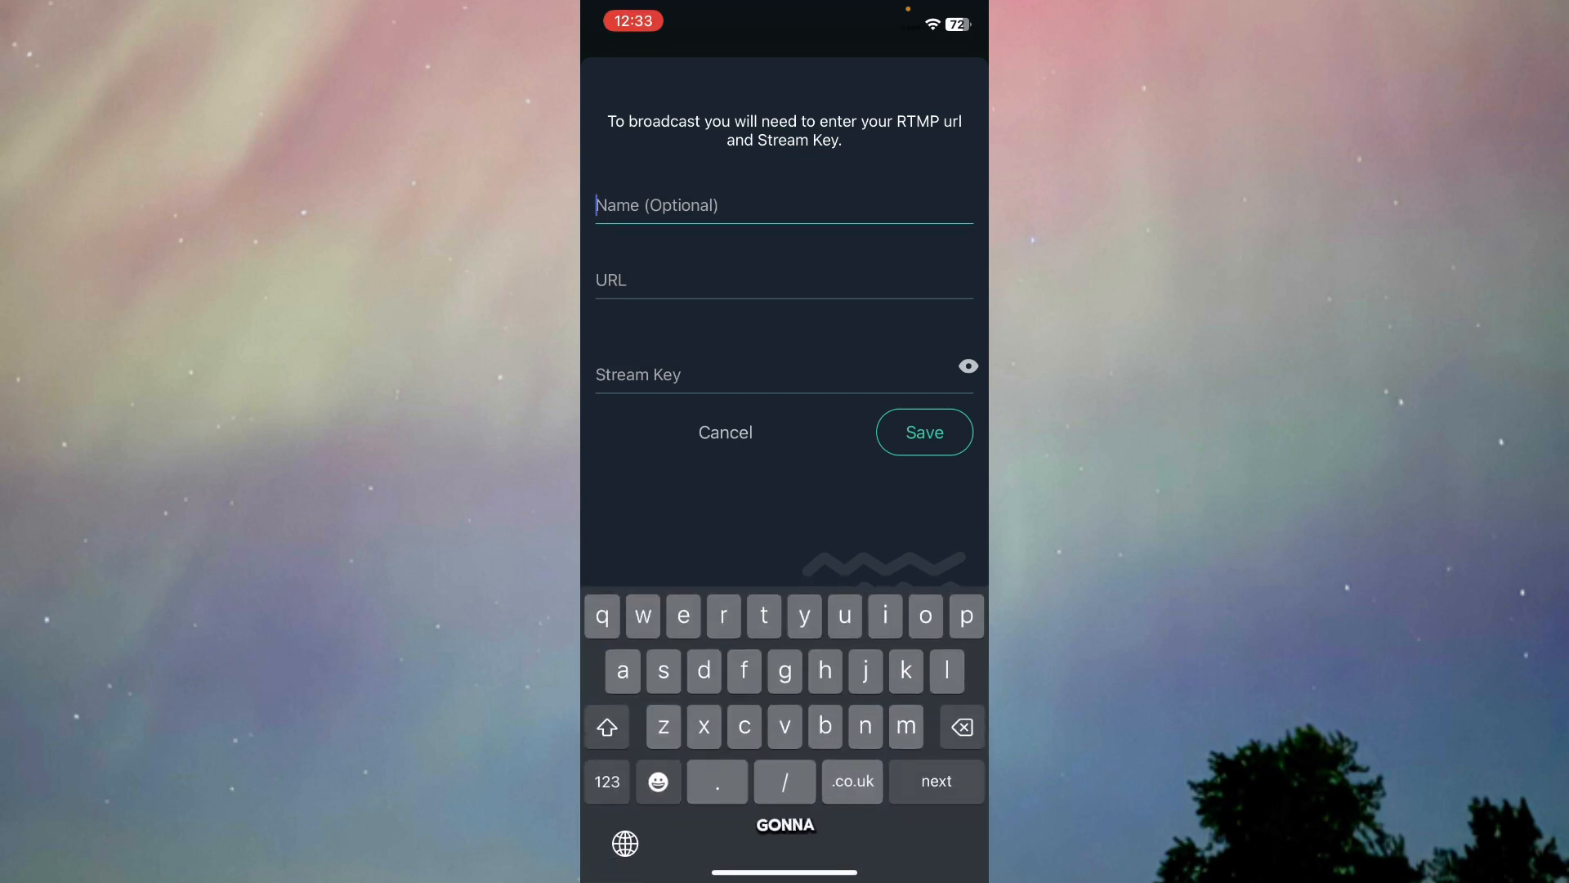
{"action": "type", "text": "stream"}
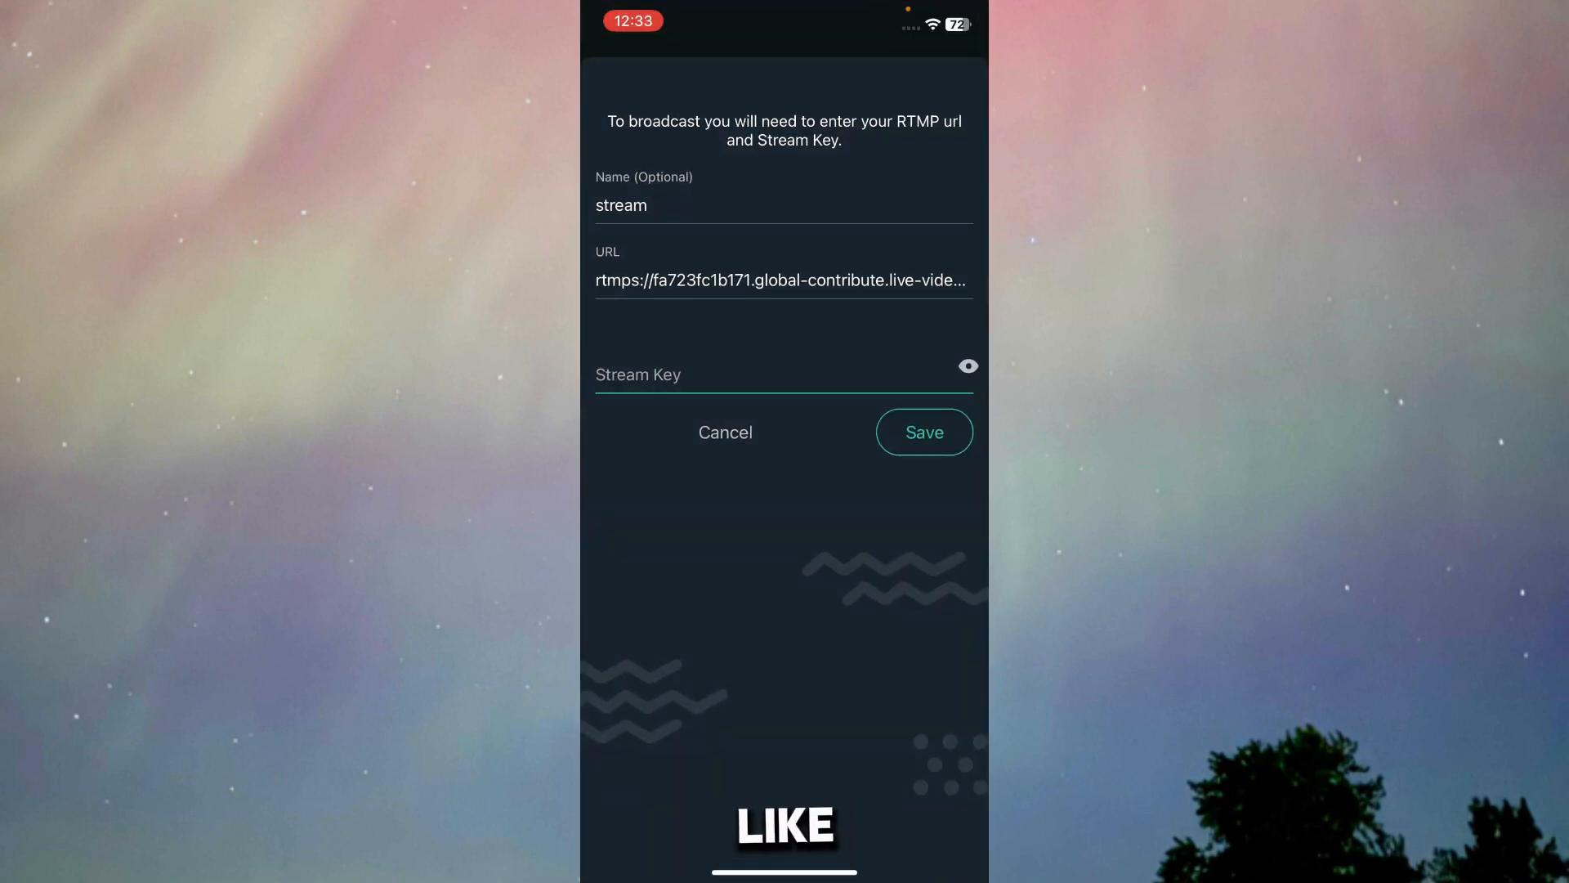
{"action": "left_click", "coordinate": [701, 374]}
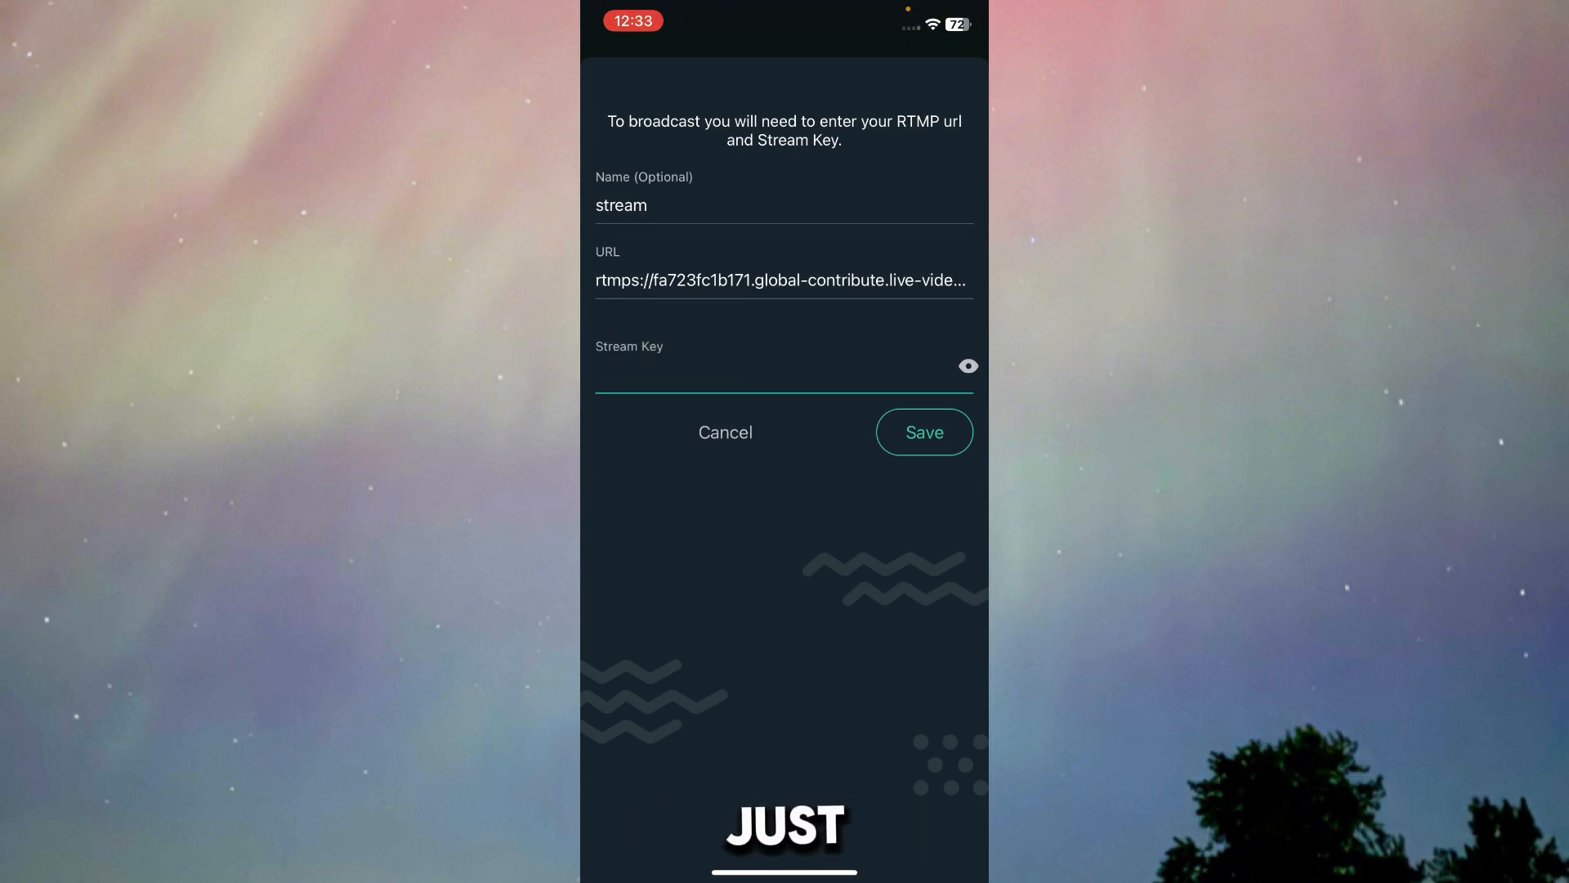
{"action": "left_click", "coordinate": [922, 431]}
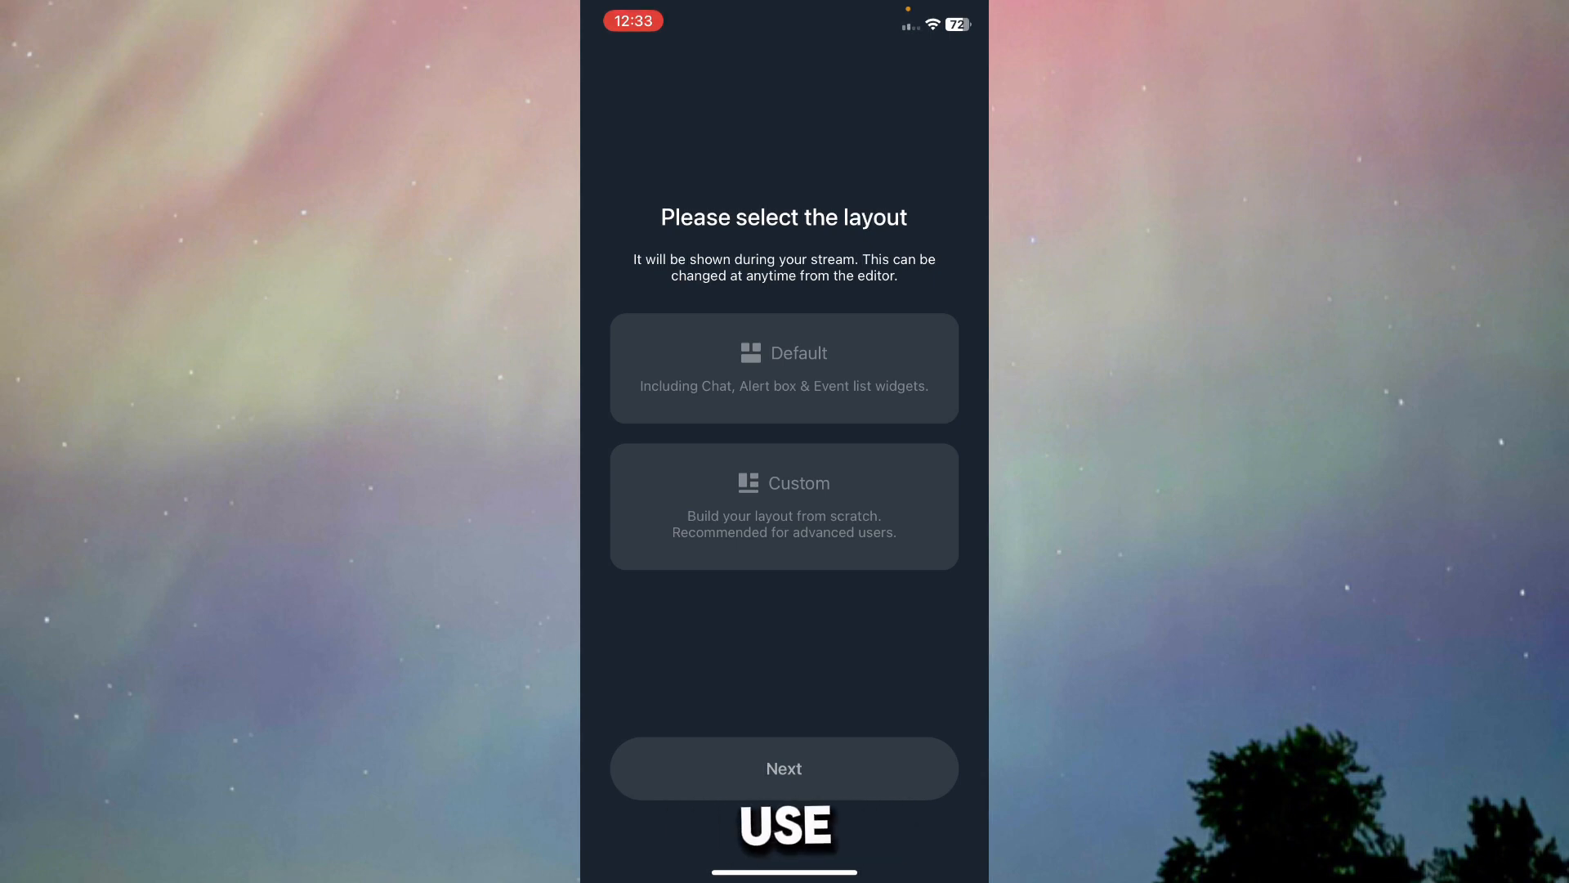
Step: Choose the Default layout with chat and alerts and allow camera access
{"action": "left_click", "coordinate": [778, 368]}
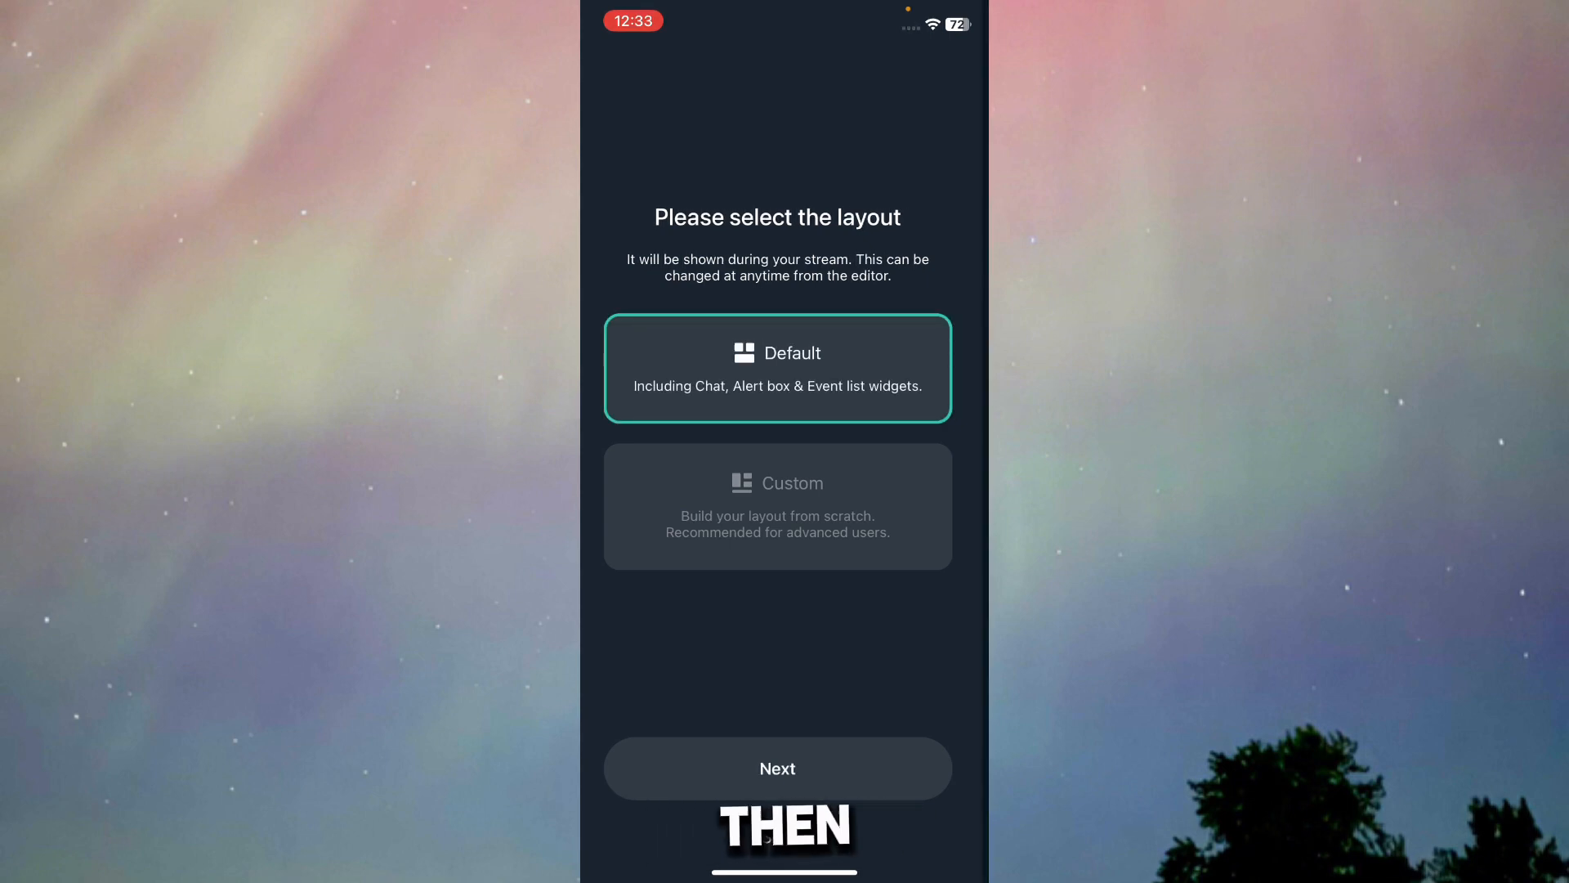
{"action": "left_click", "coordinate": [776, 768]}
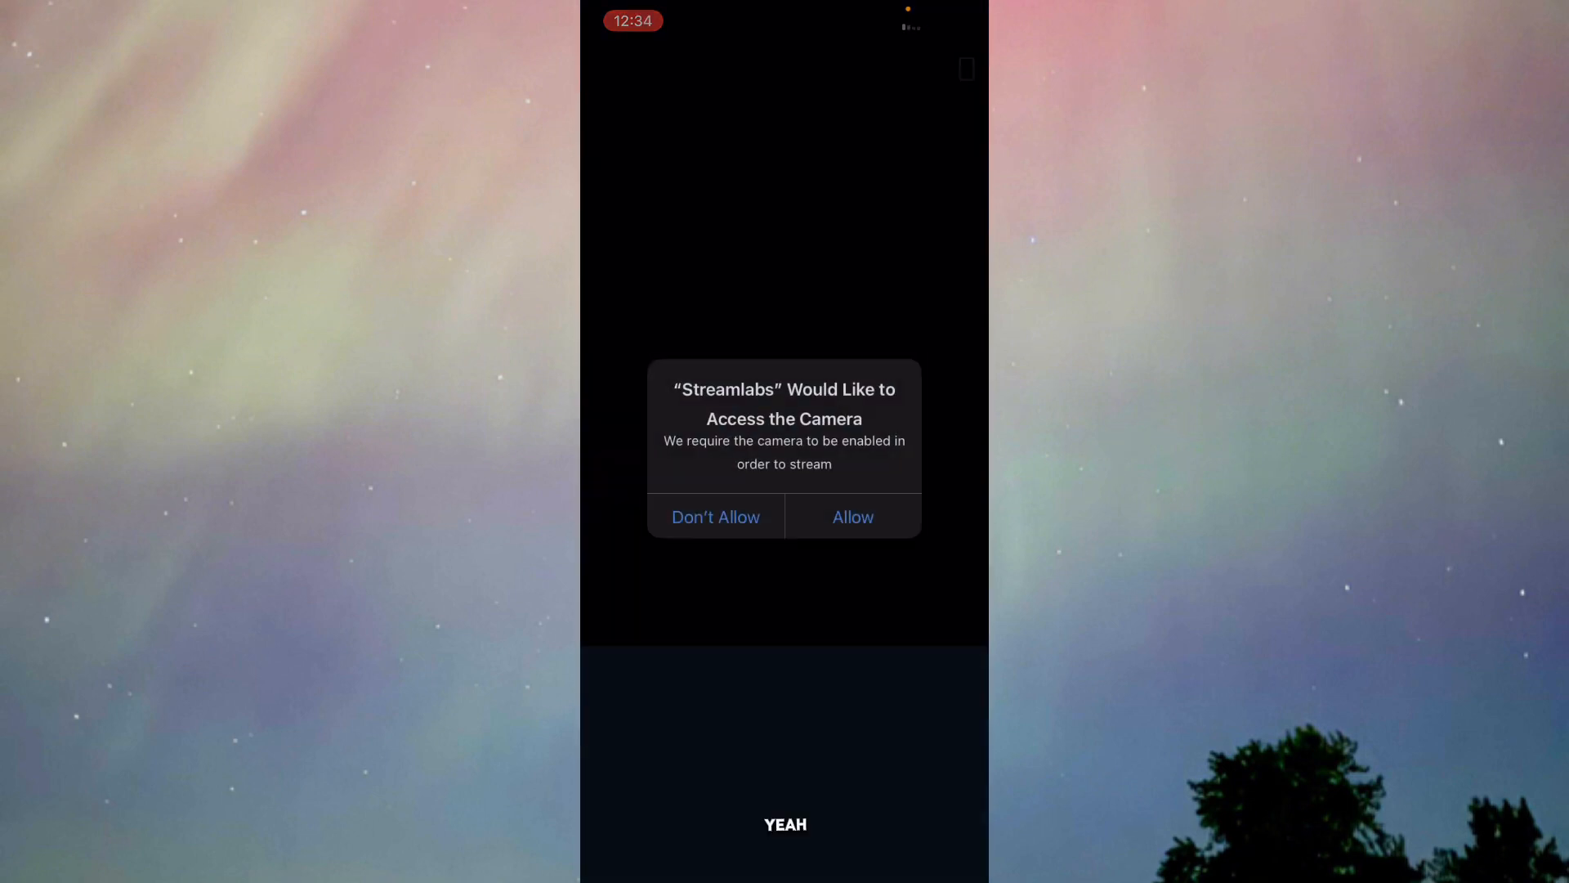
{"action": "left_click", "coordinate": [850, 517]}
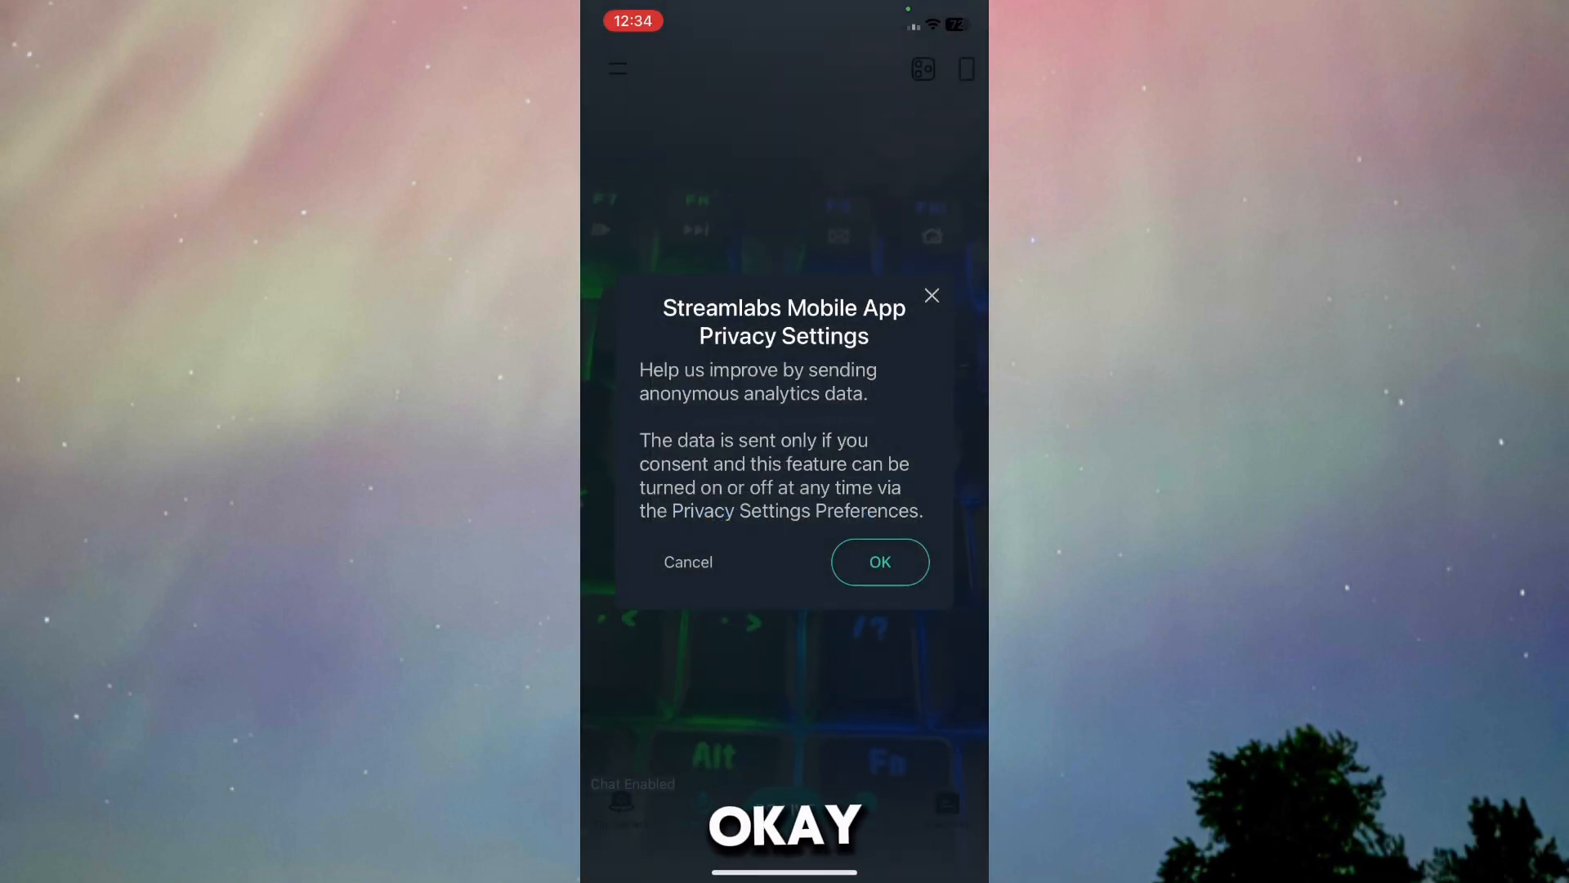
Step: Accept the analytics privacy prompt, start a broadcast setup and share the Camera
{"action": "left_click", "coordinate": [879, 561]}
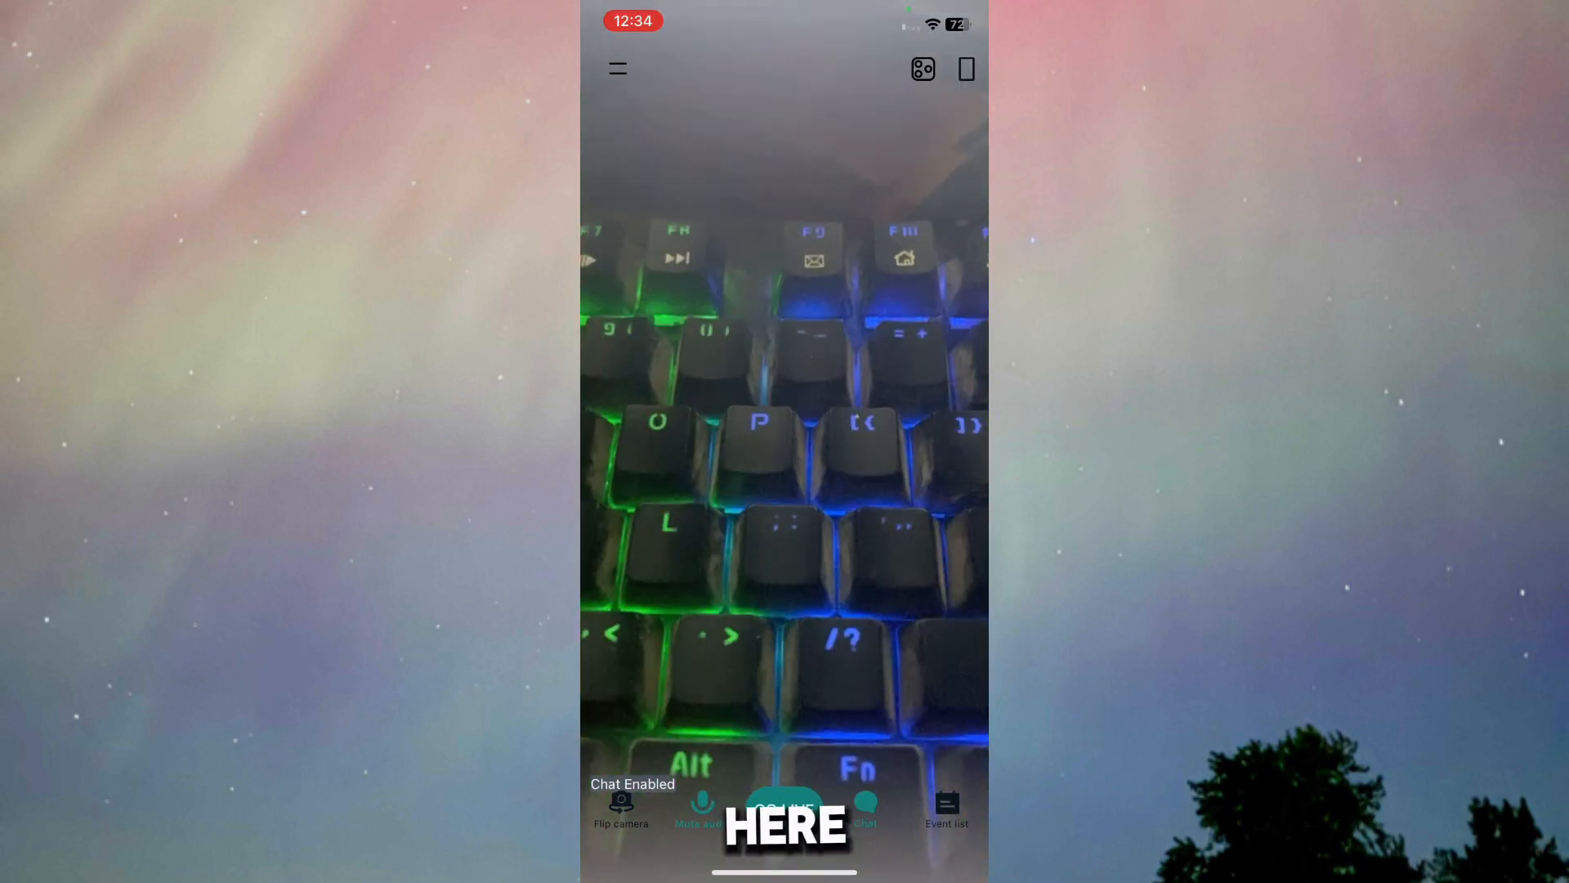
{"action": "left_click", "coordinate": [783, 807]}
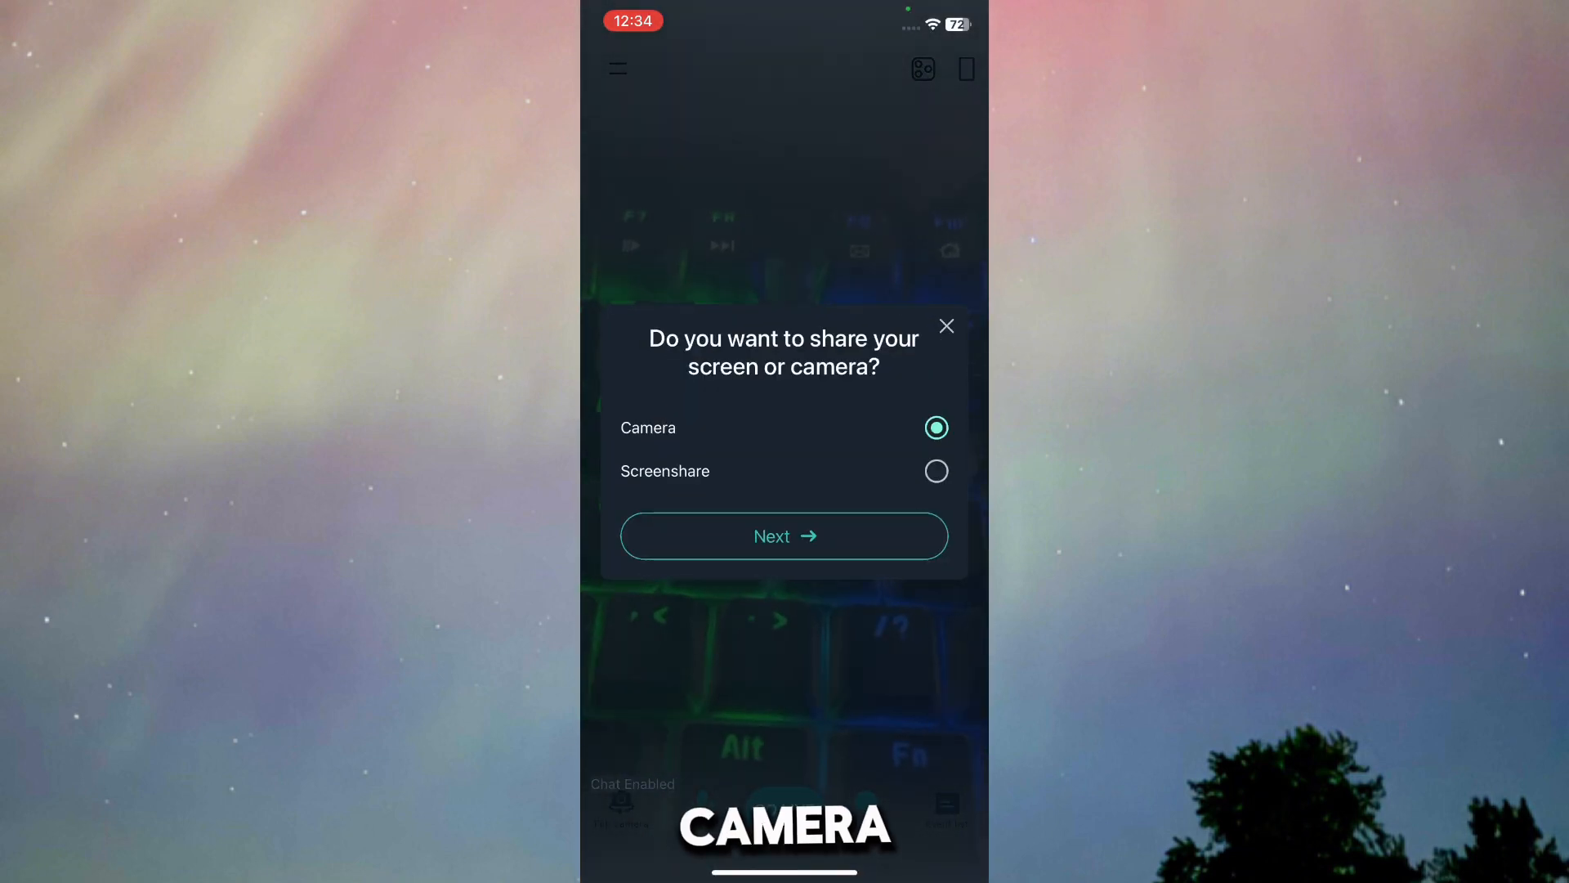
{"action": "left_click", "coordinate": [783, 537]}
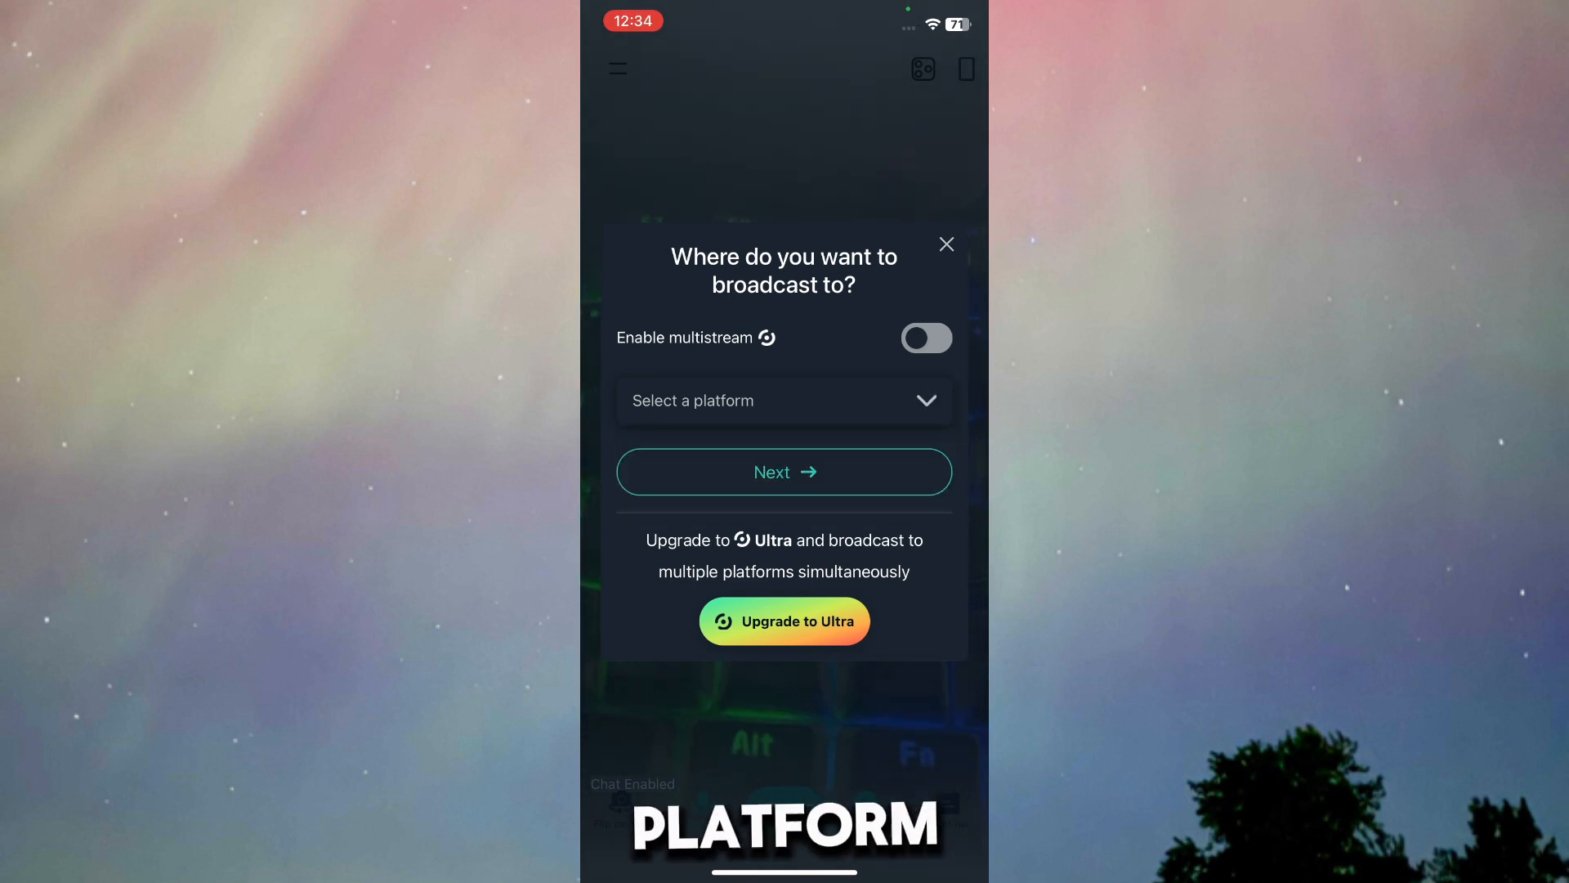
Step: Pick the custom RTMP destination and enter a stream title starting with 'K'
{"action": "left_click", "coordinate": [783, 471]}
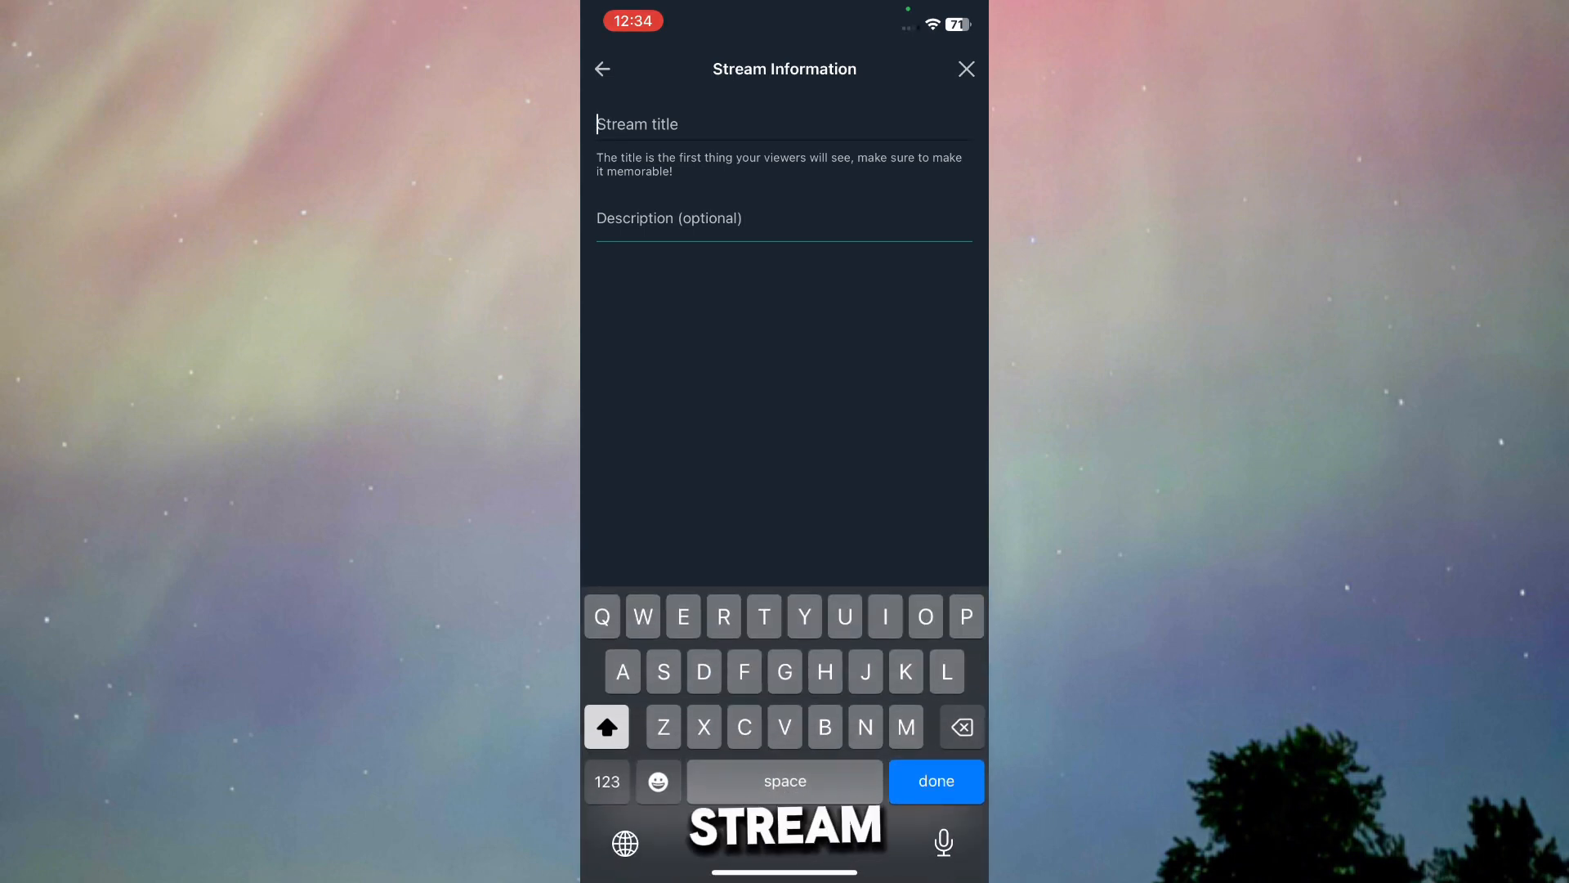
{"action": "type", "text": "K"}
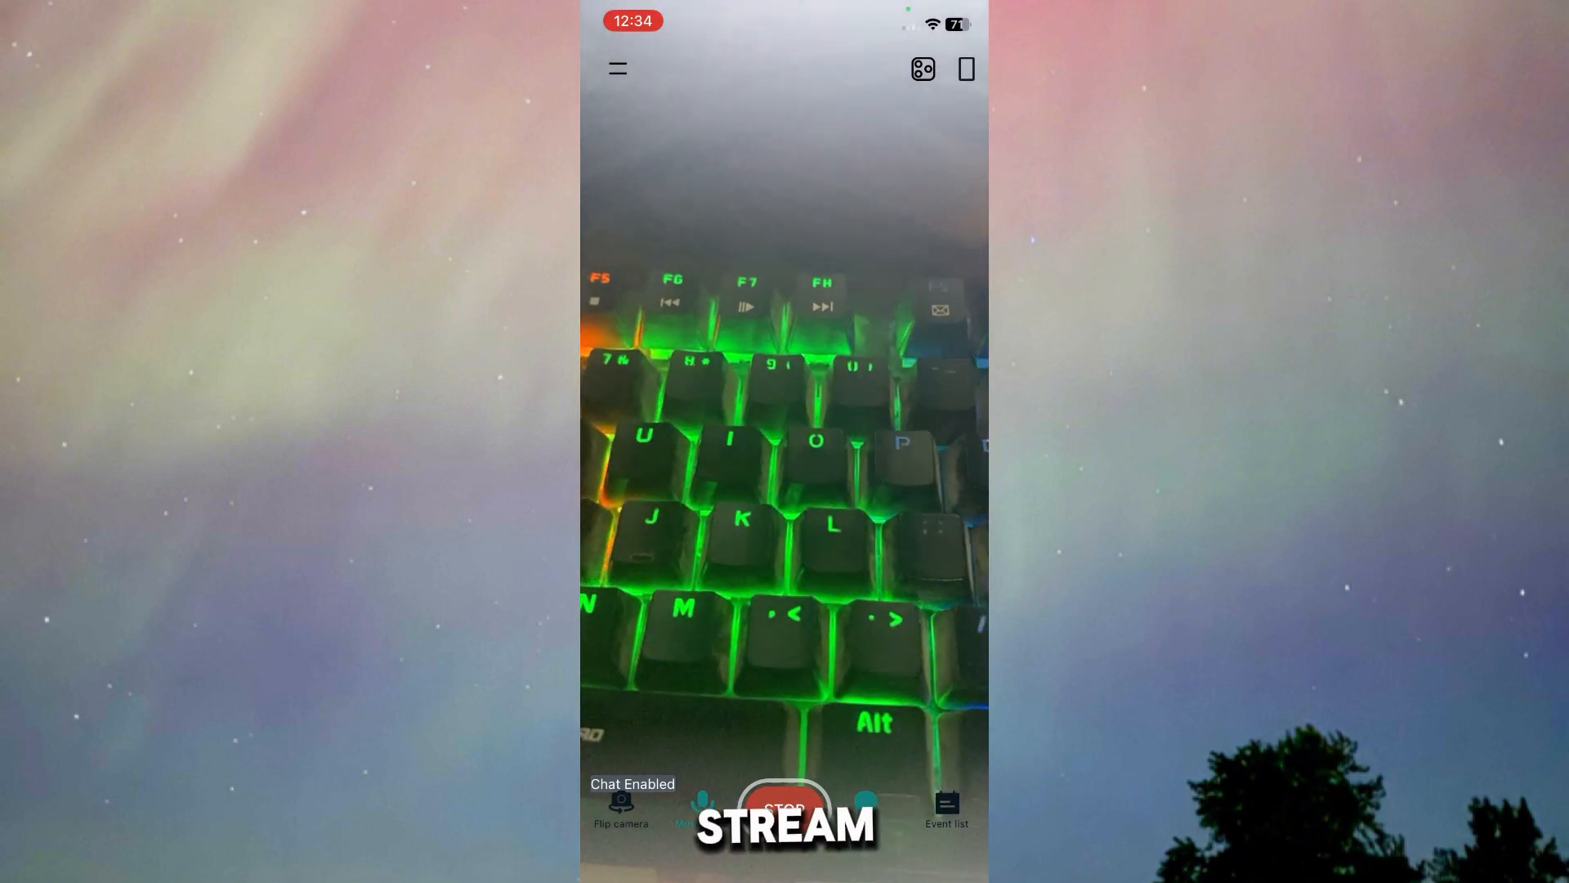
Step: Go live with the camera broadcast, then stop it and confirm STOP
{"action": "left_click", "coordinate": [785, 811]}
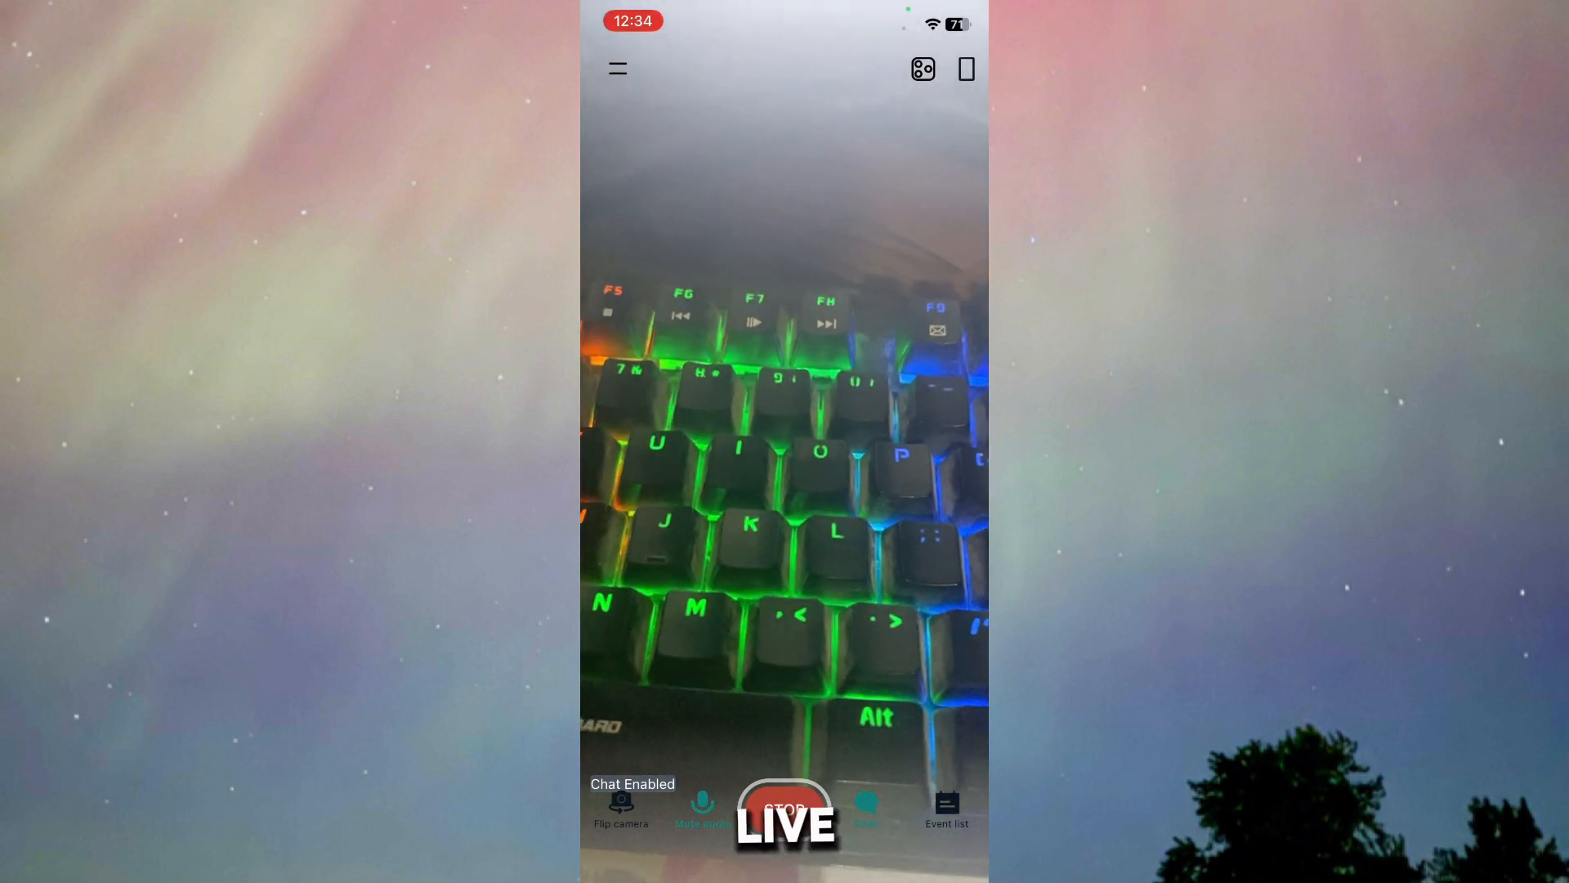
{"action": "left_click", "coordinate": [786, 809]}
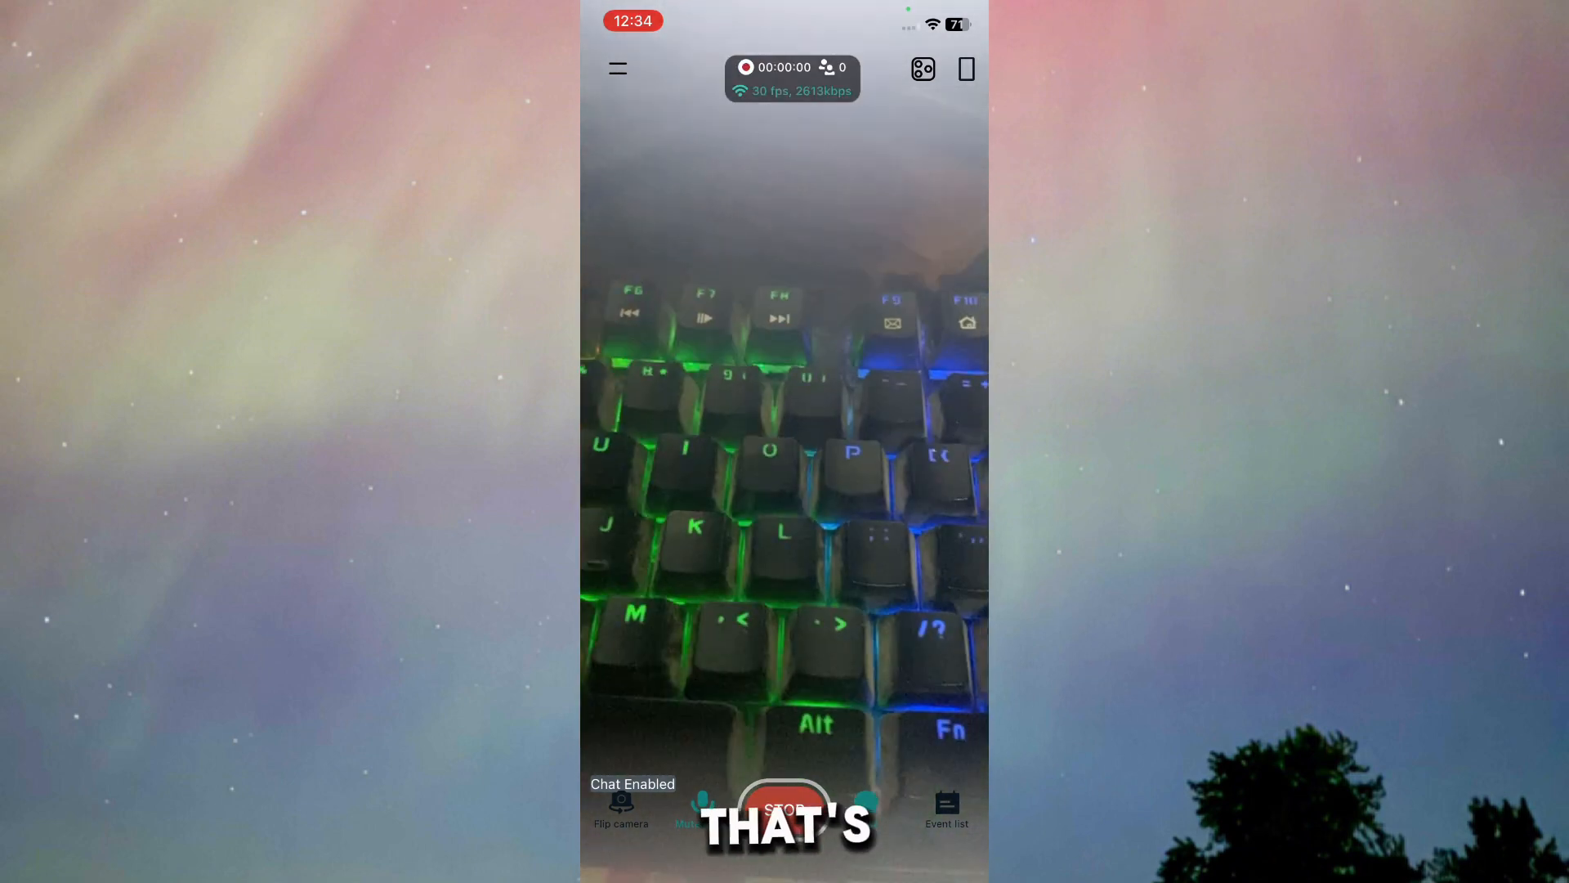
{"action": "left_click", "coordinate": [783, 809]}
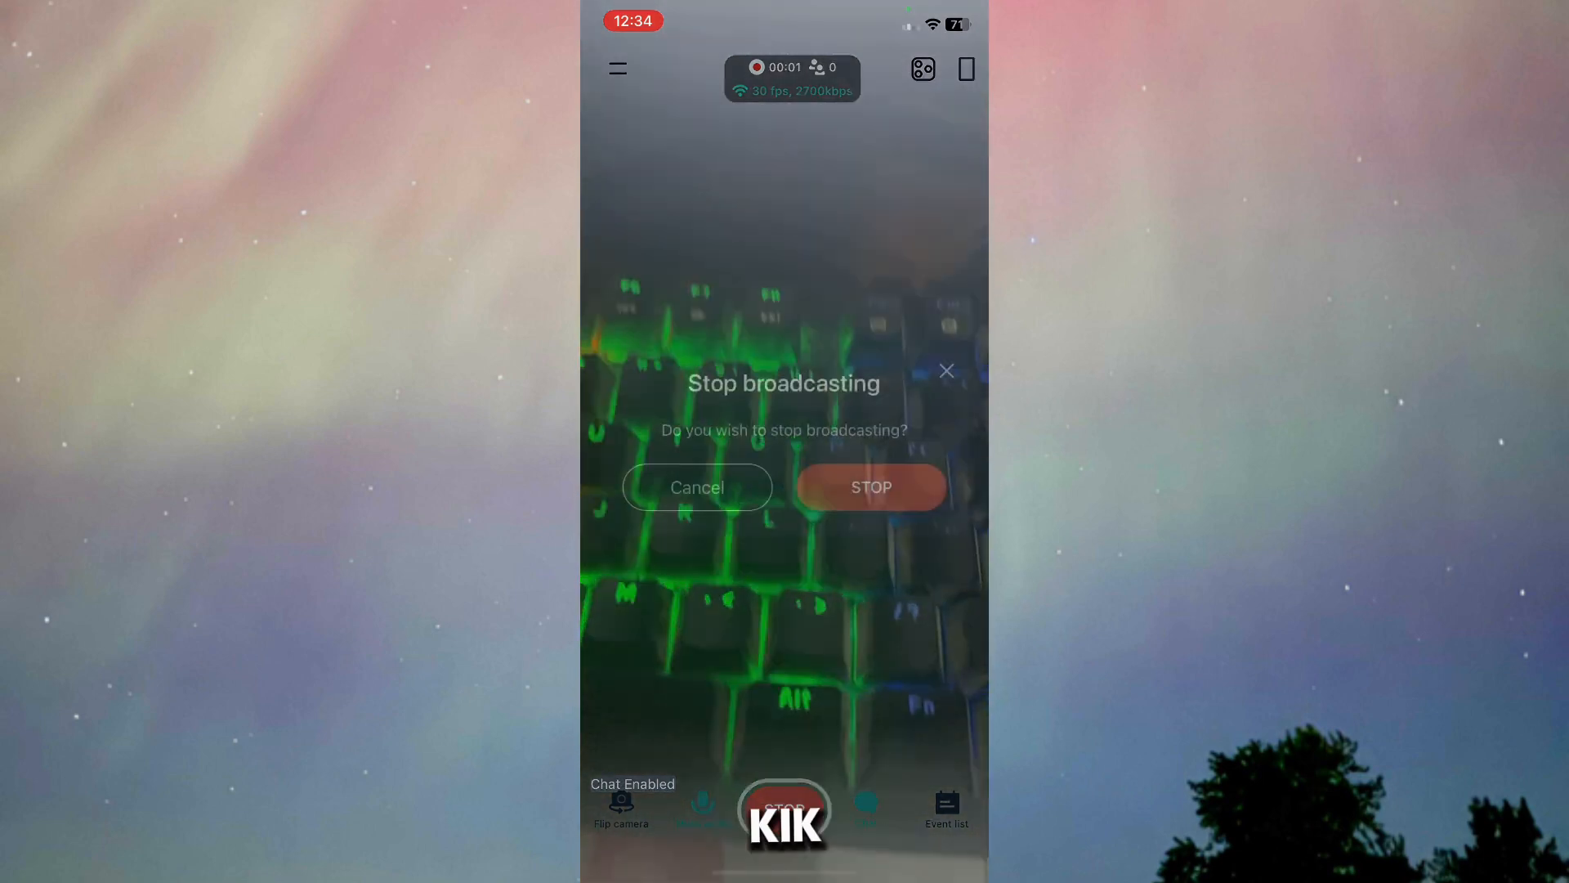
{"action": "left_click", "coordinate": [867, 487]}
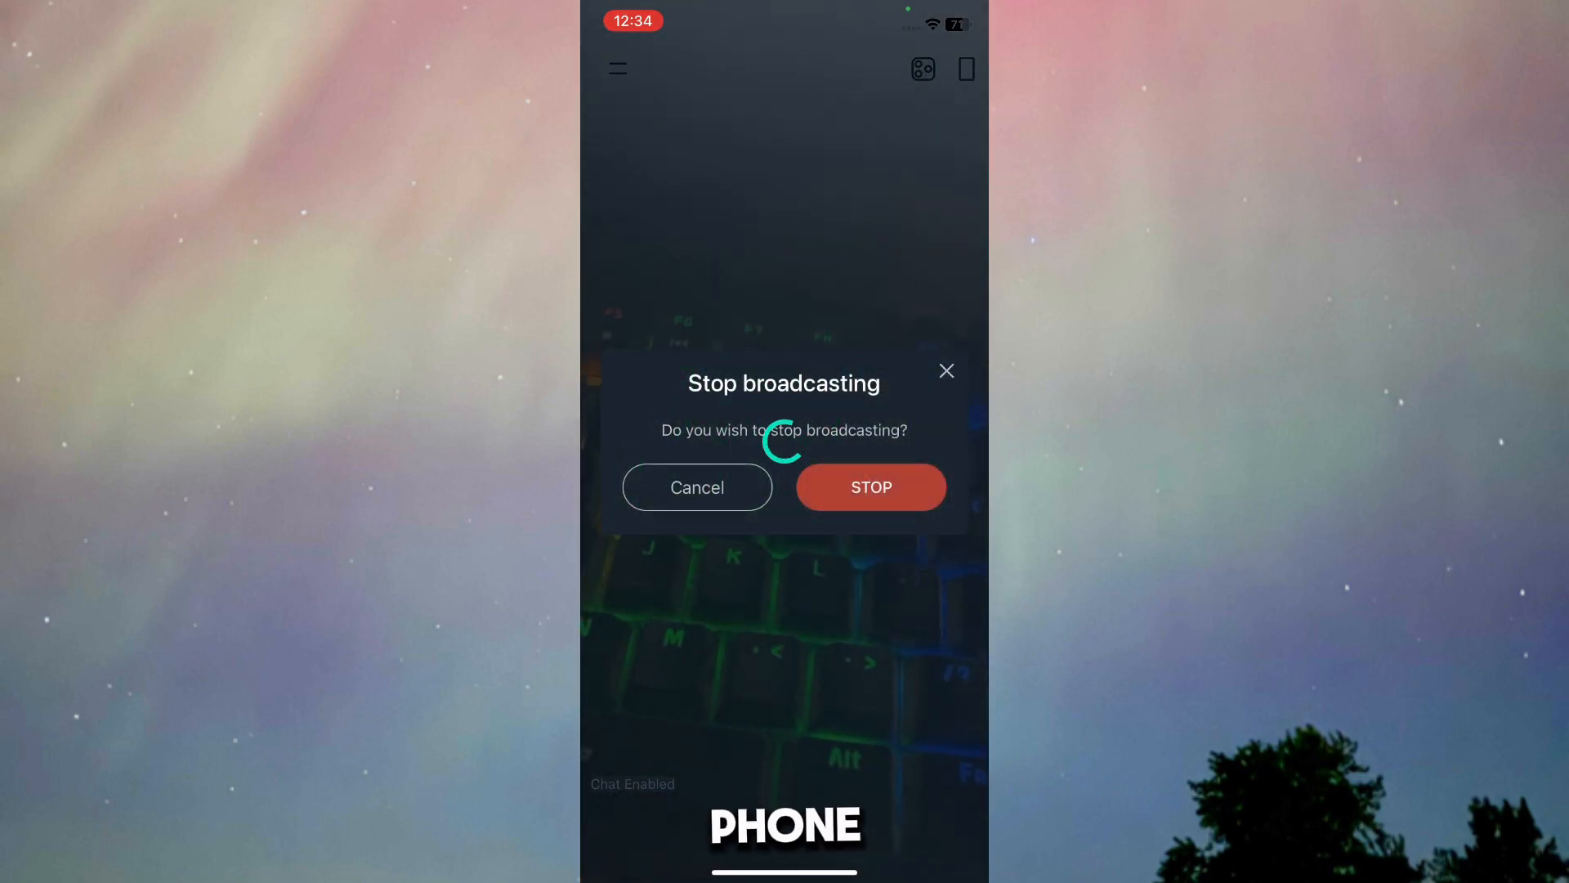